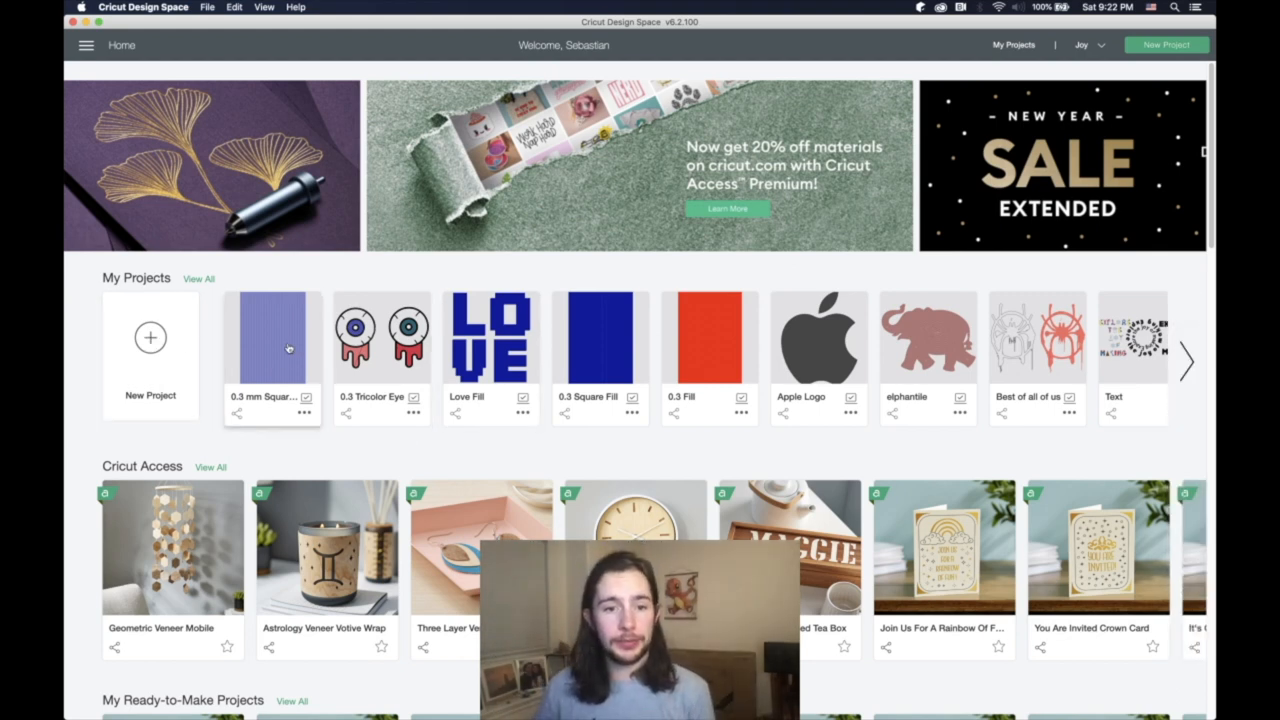
# Open the saved '0.3 mm Square Fill' project from the Home screen.
pyautogui.click(272, 340)
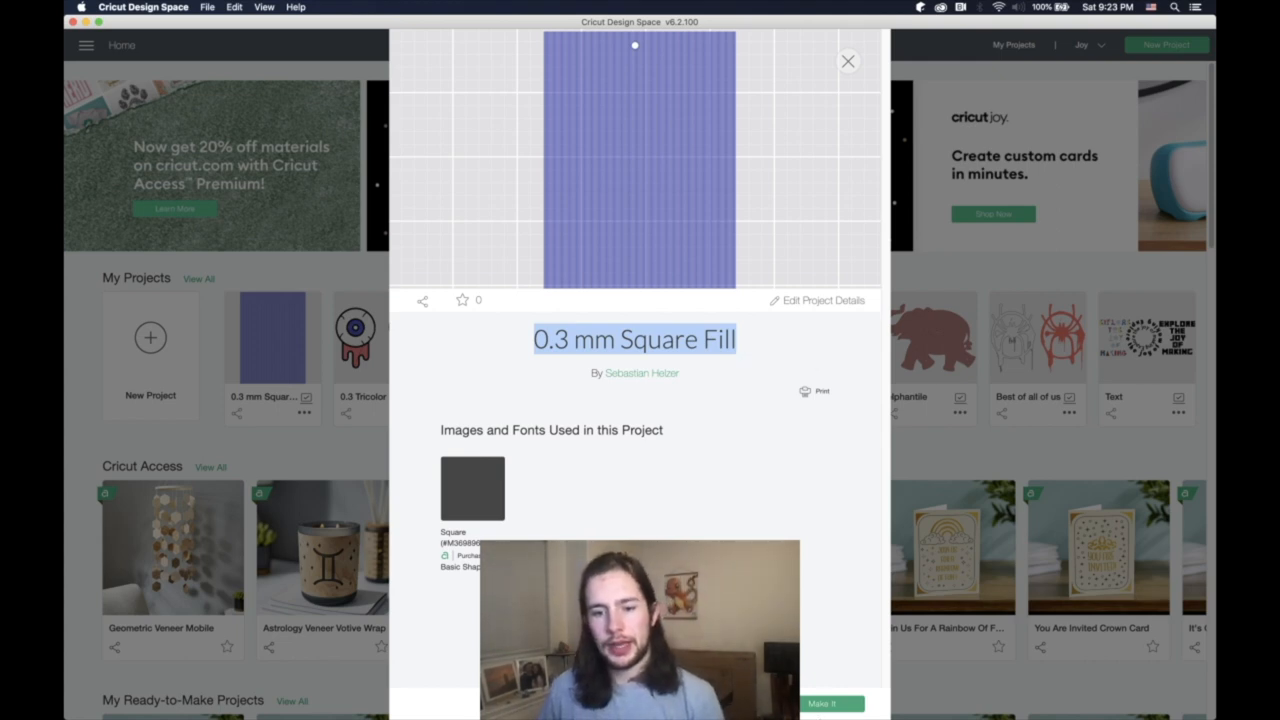
pyautogui.moveTo(548, 528)
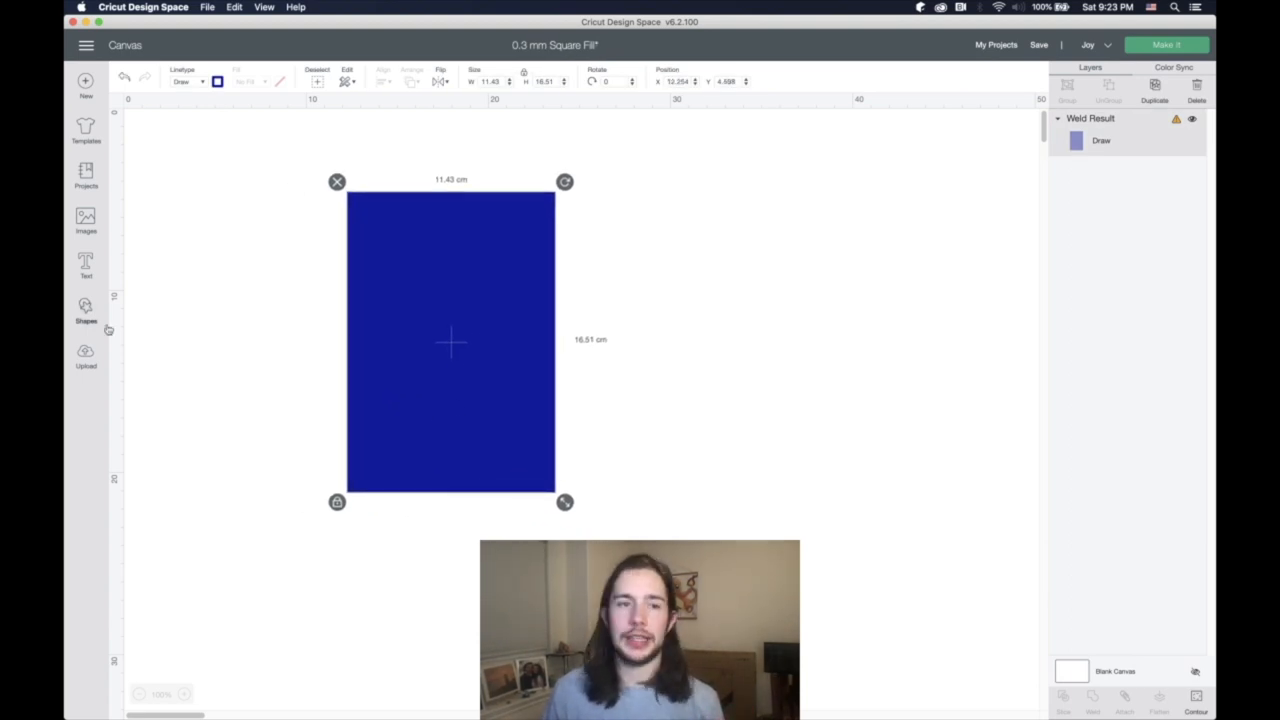
# Insert the uploaded carabiner image onto the canvas beside the blue fill rectangle.
pyautogui.click(84, 313)
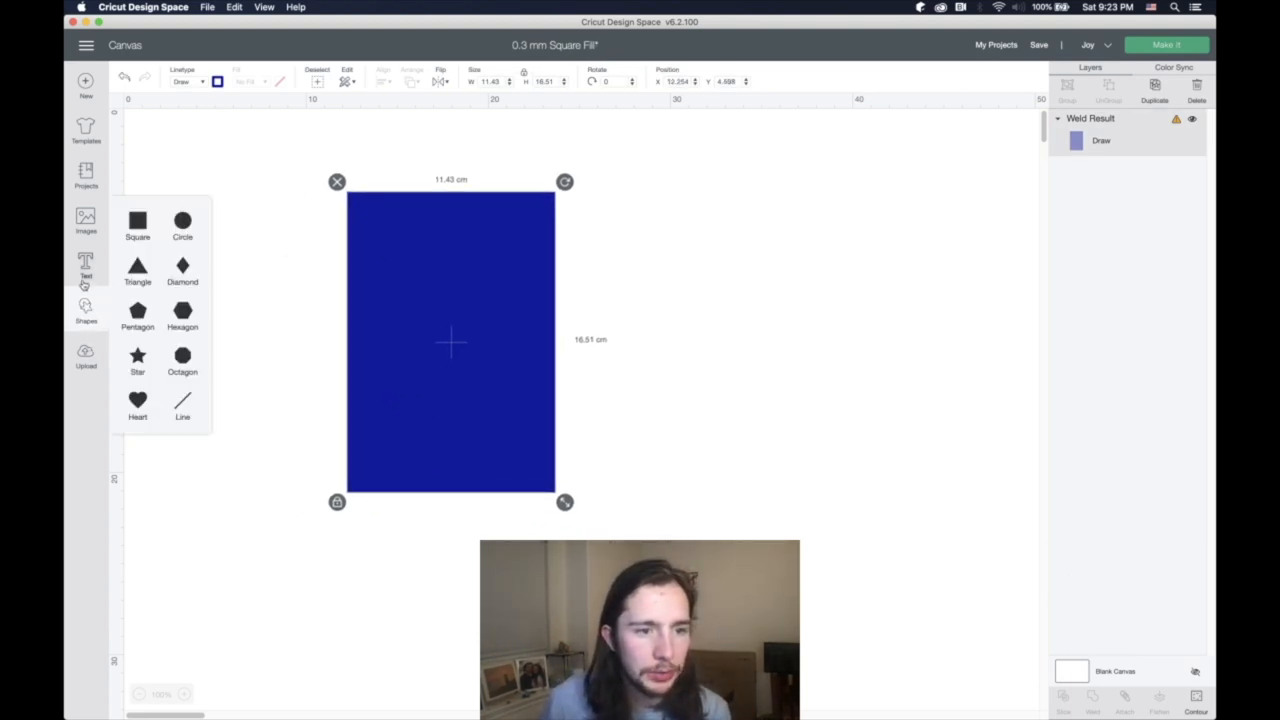
pyautogui.click(85, 353)
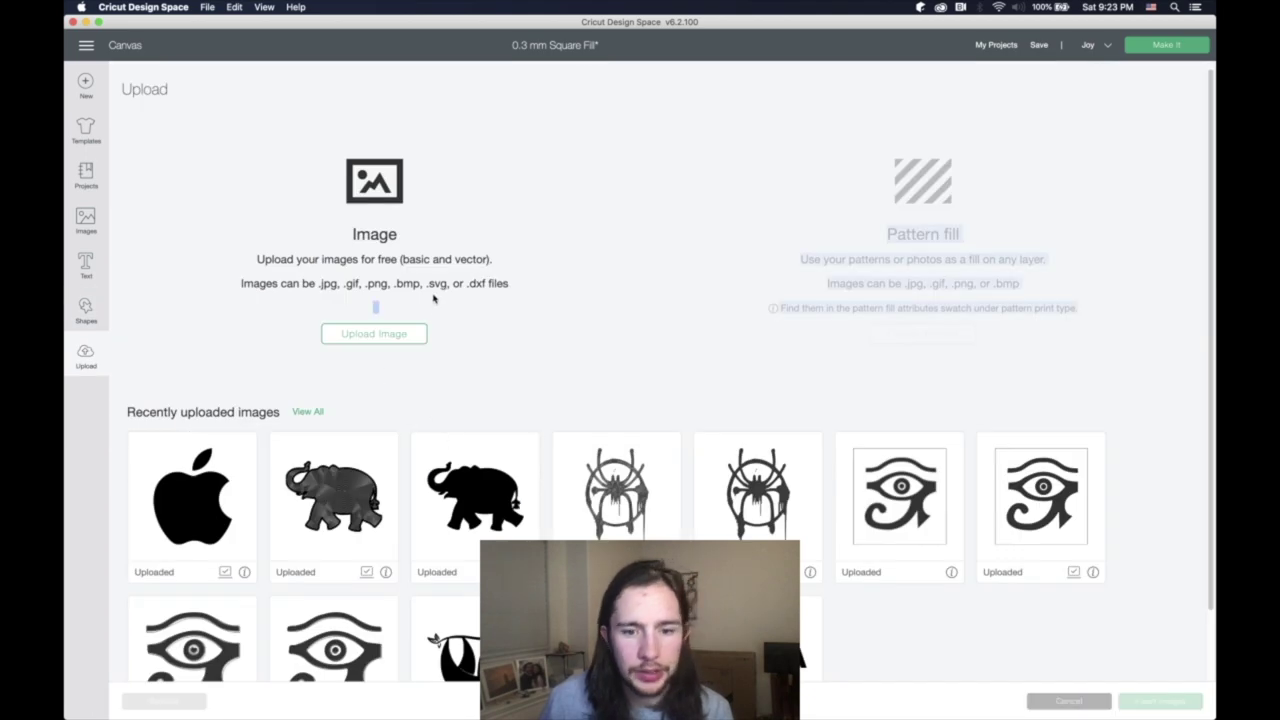
pyautogui.click(307, 411)
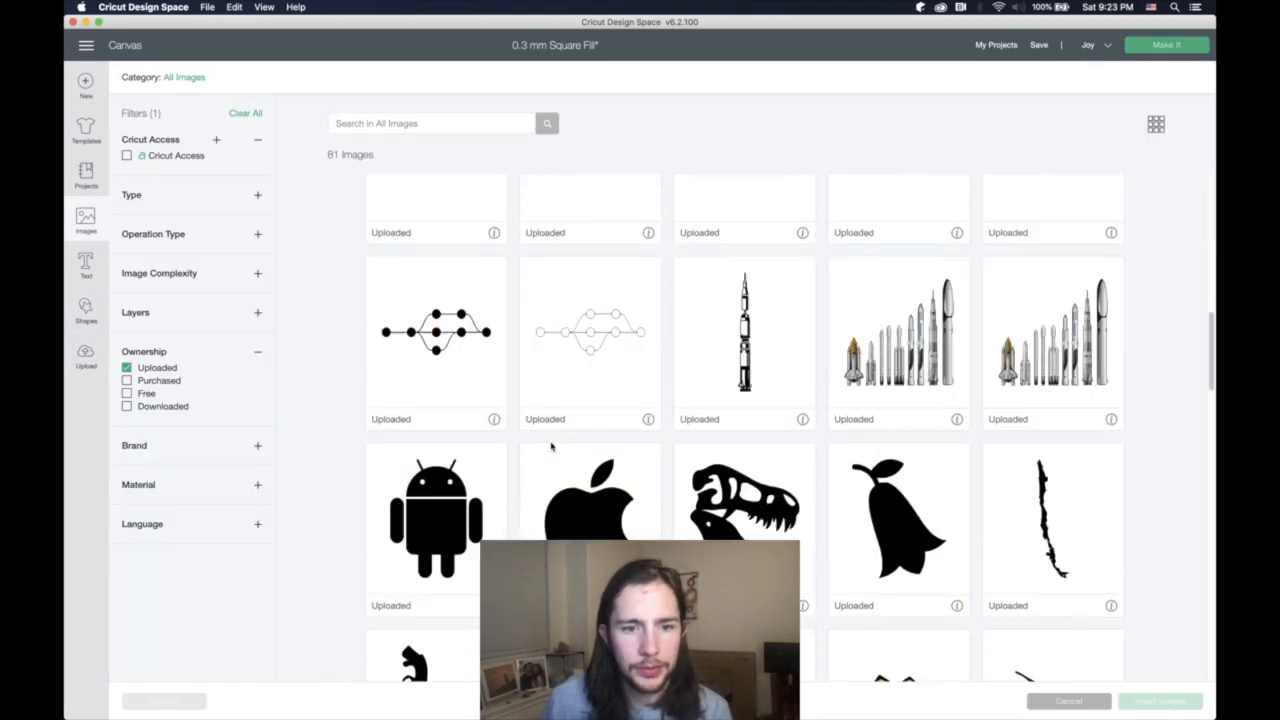
pyautogui.scroll(-3)
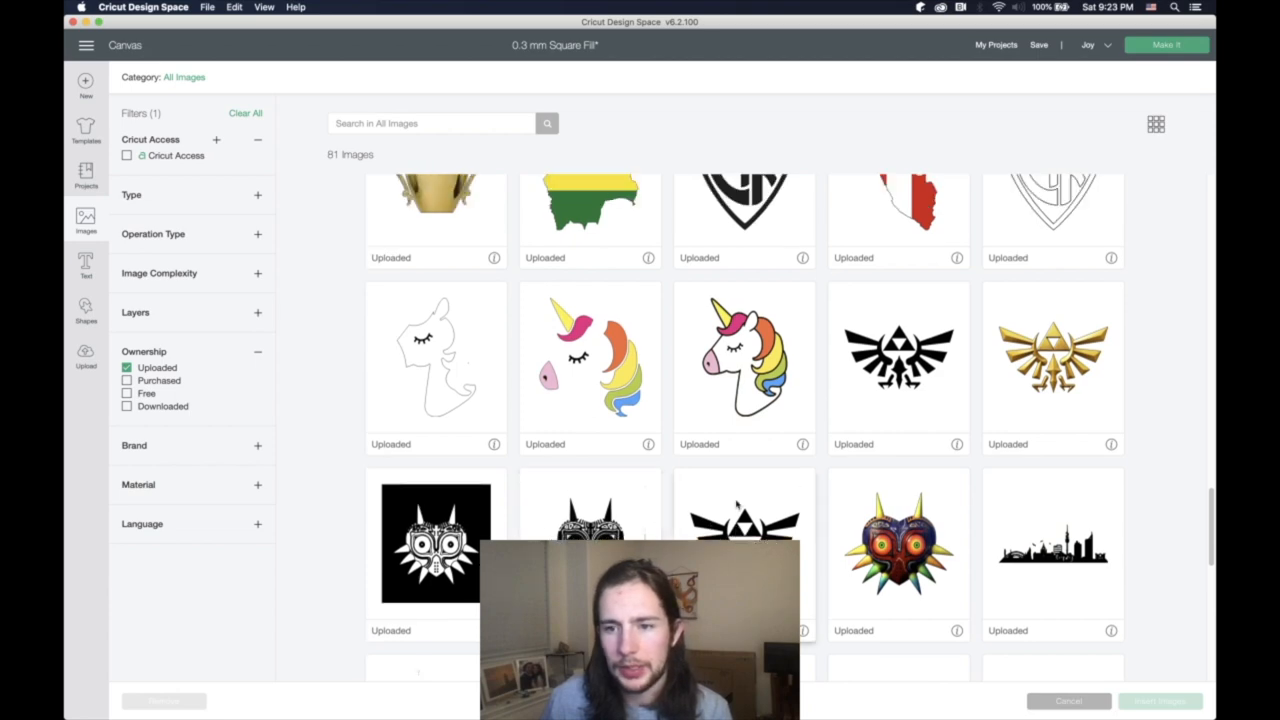
pyautogui.scroll(-3)
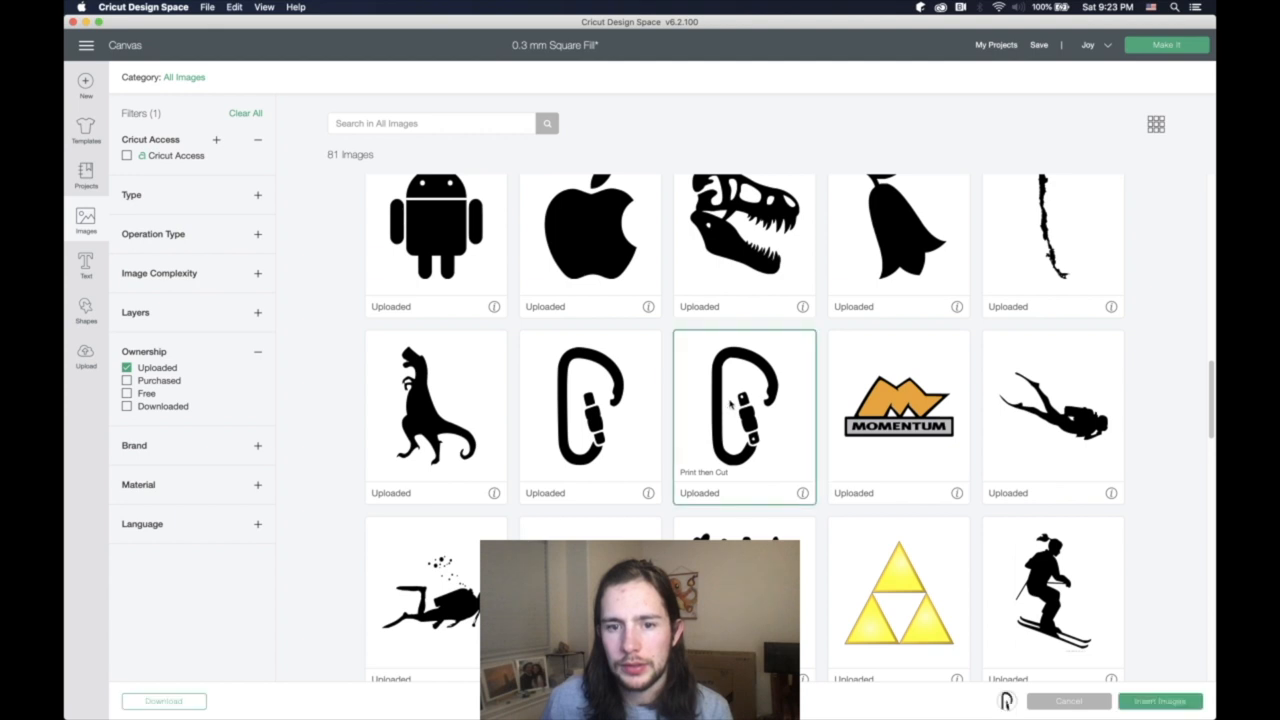
pyautogui.click(589, 415)
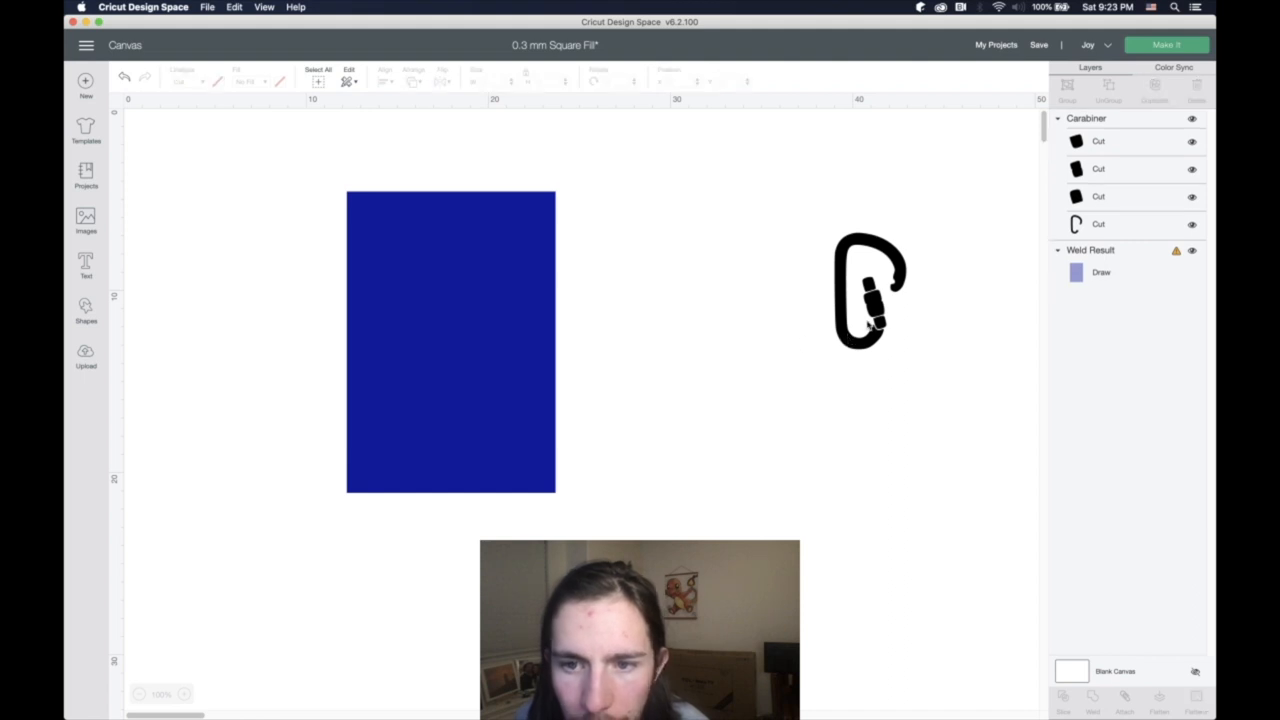
# Select the carabiner pieces so they can be welded into one shape.
pyautogui.click(868, 300)
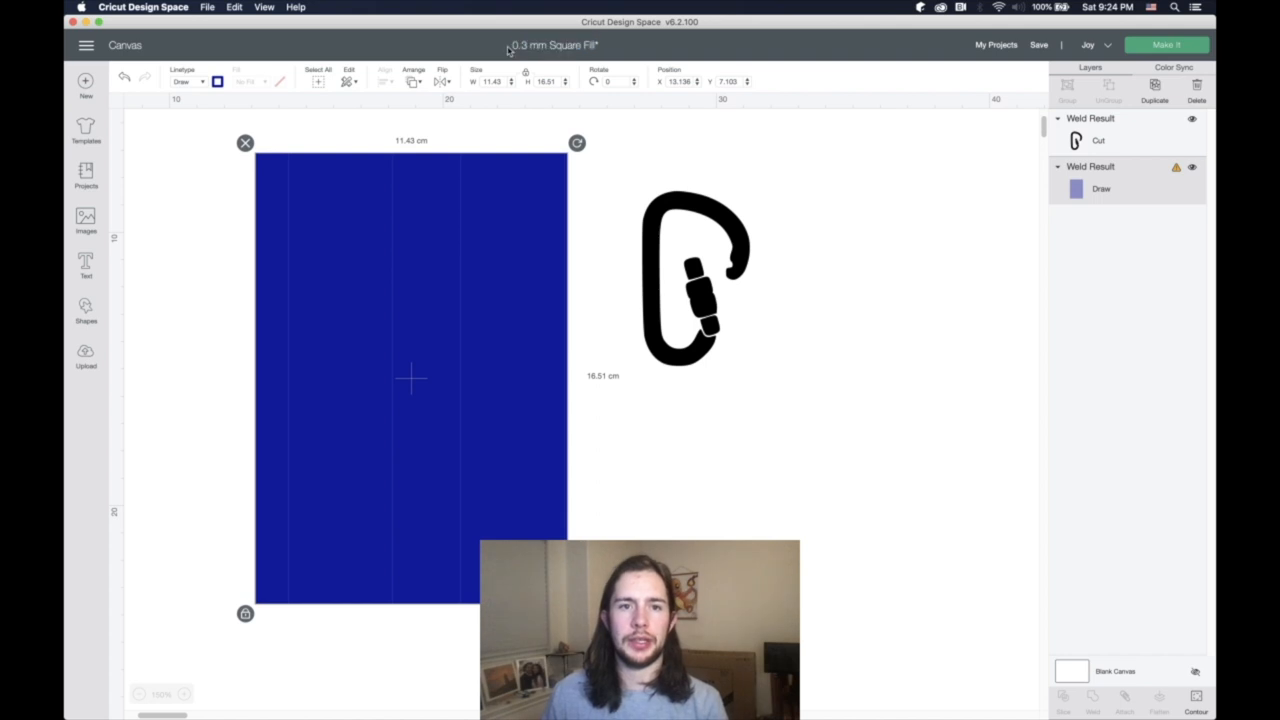
pyautogui.moveTo(502, 47)
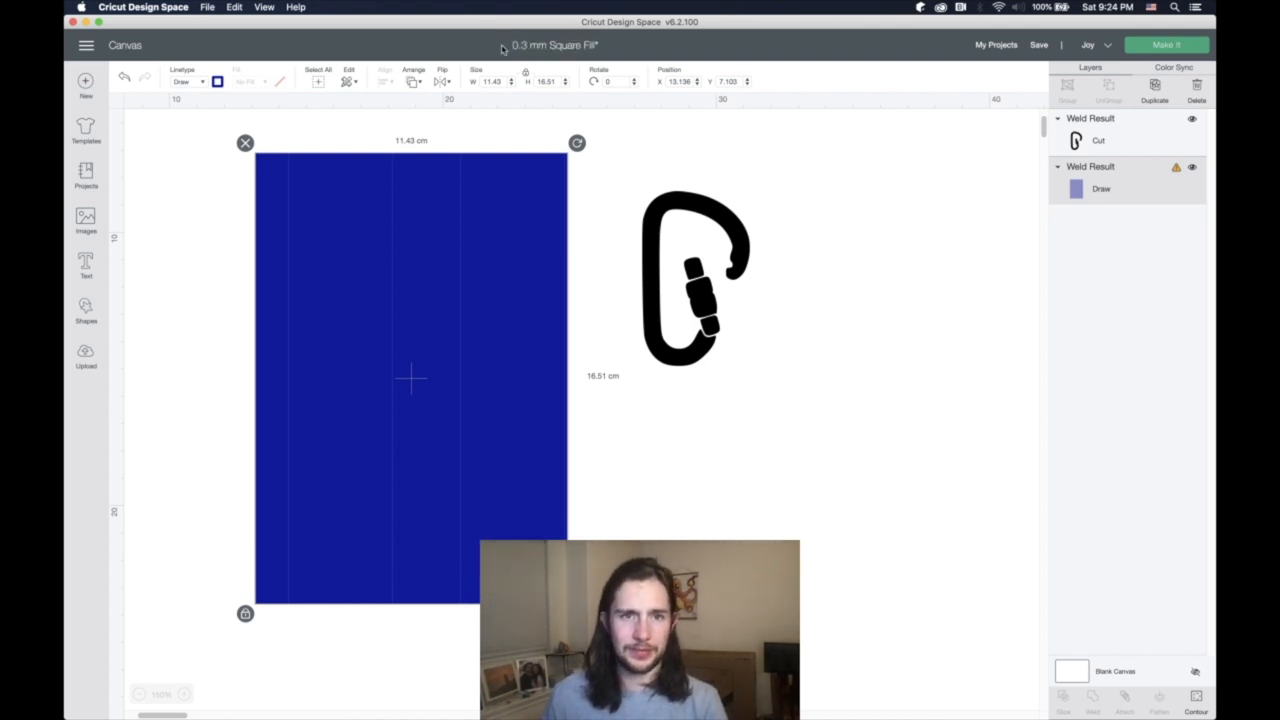
pyautogui.moveTo(479, 310)
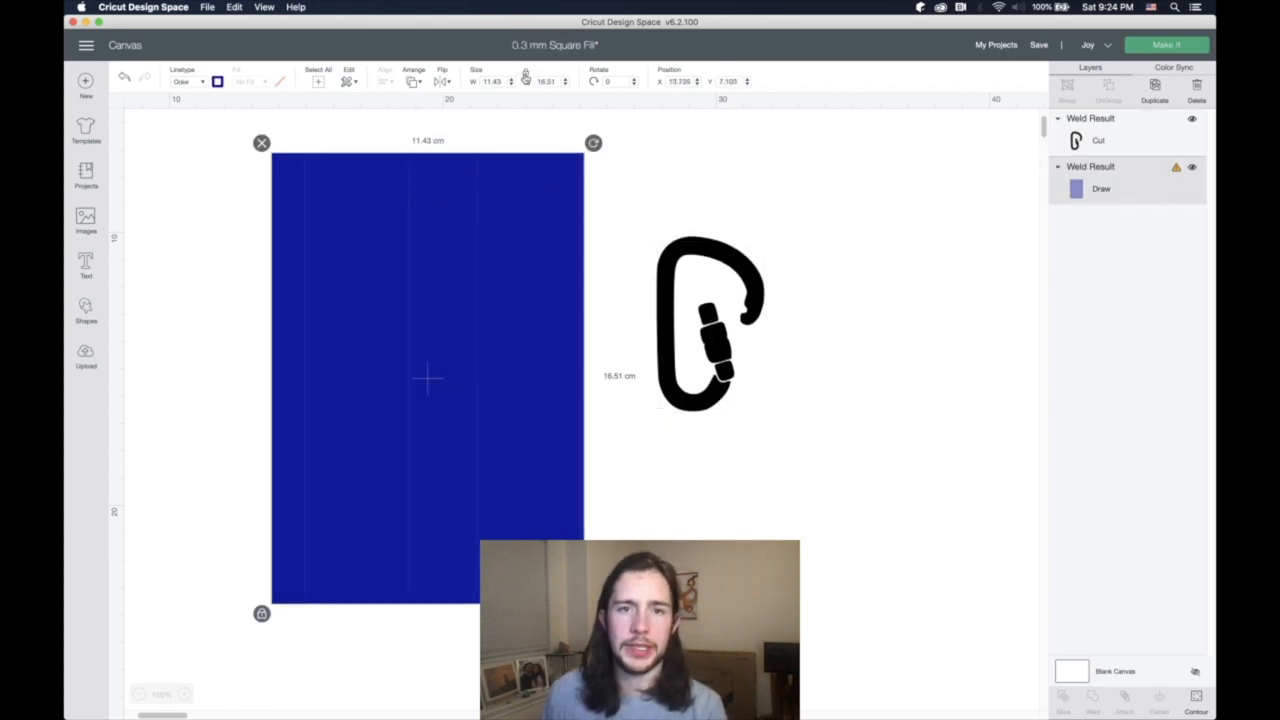
pyautogui.moveTo(520, 82)
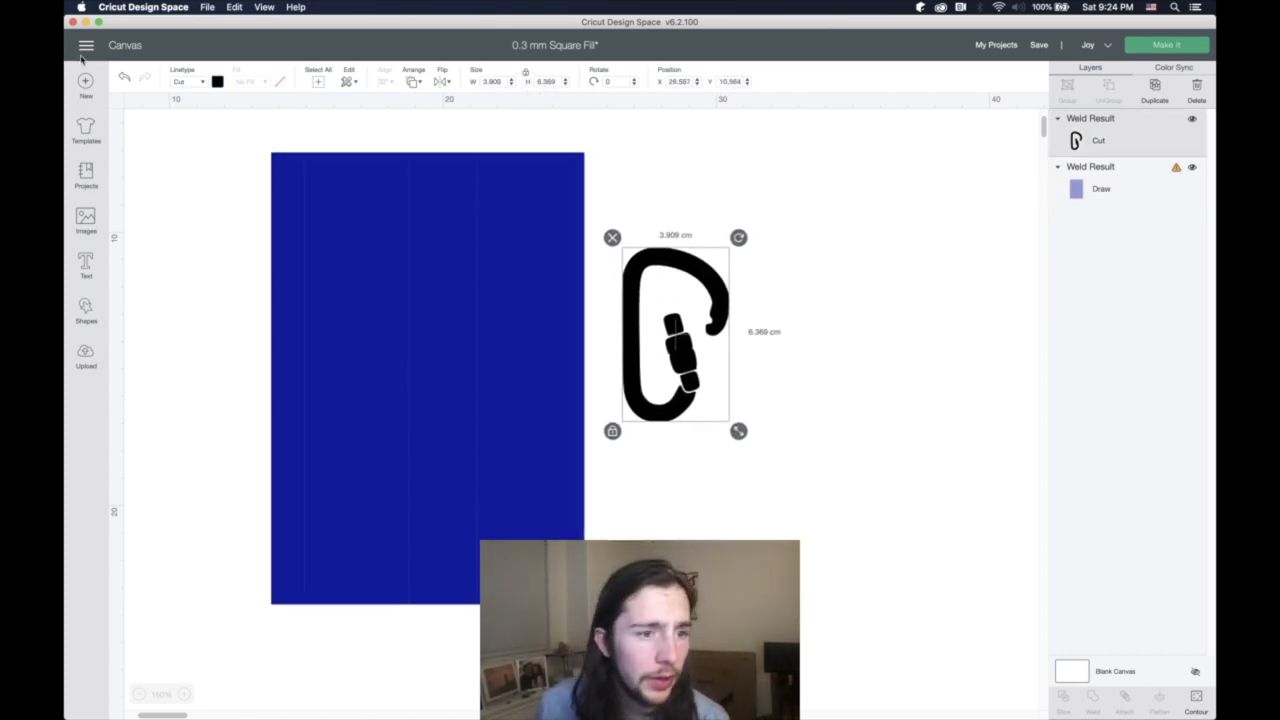
# Switch units to inches and move the carabiner beneath the 4.5 × 6.5 inch rectangle.
pyautogui.click(80, 45)
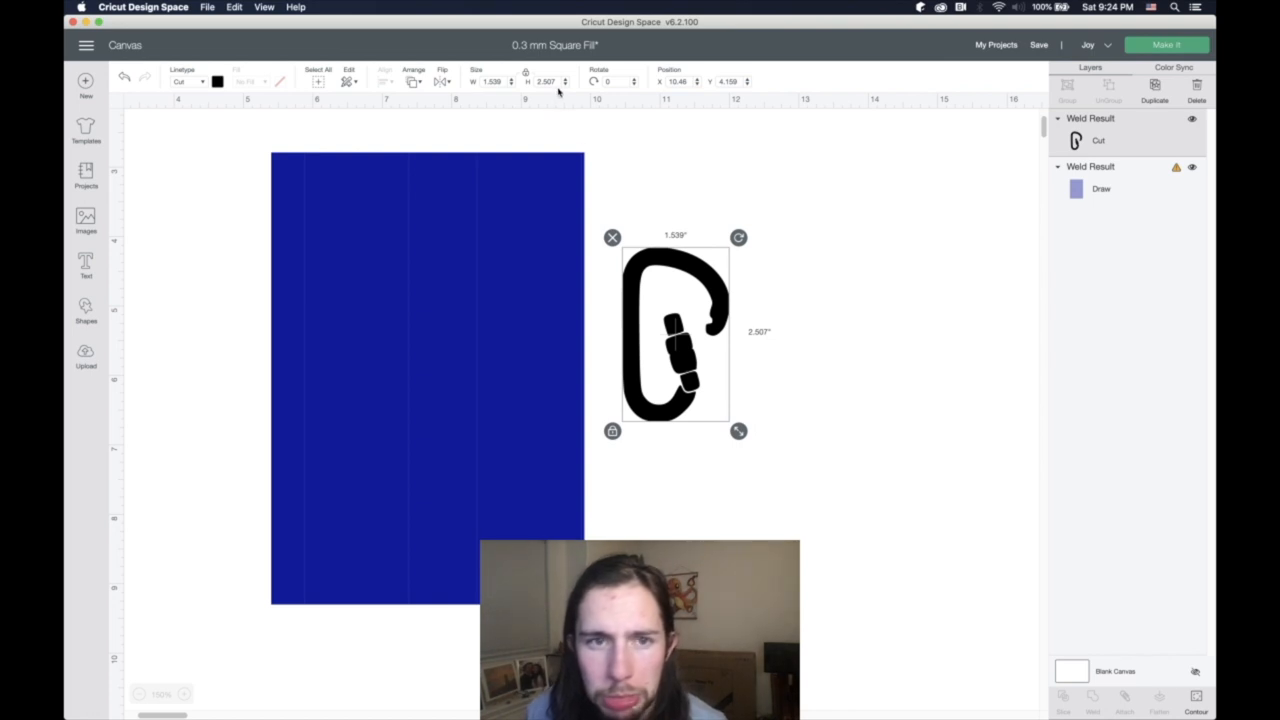
pyautogui.click(549, 81)
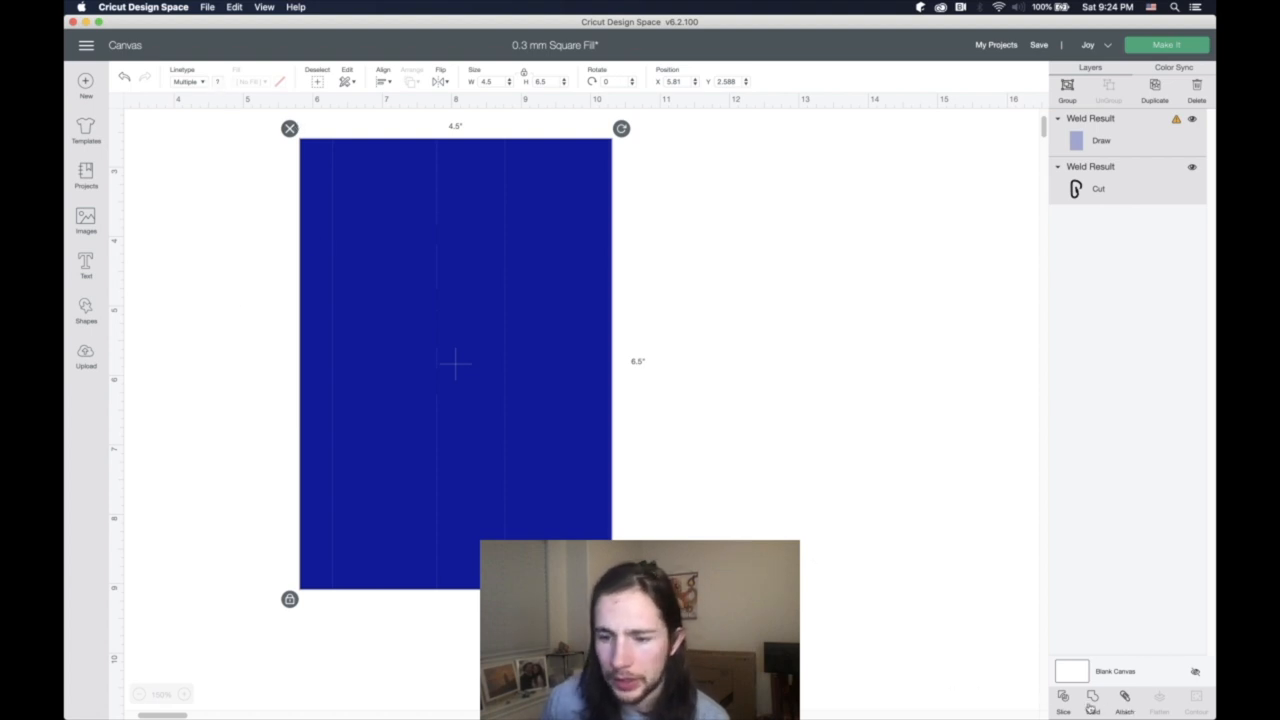
# Slice the carabiner out of the fill rectangle, leaving a blue line-filled carabiner piece.
pyautogui.click(1066, 707)
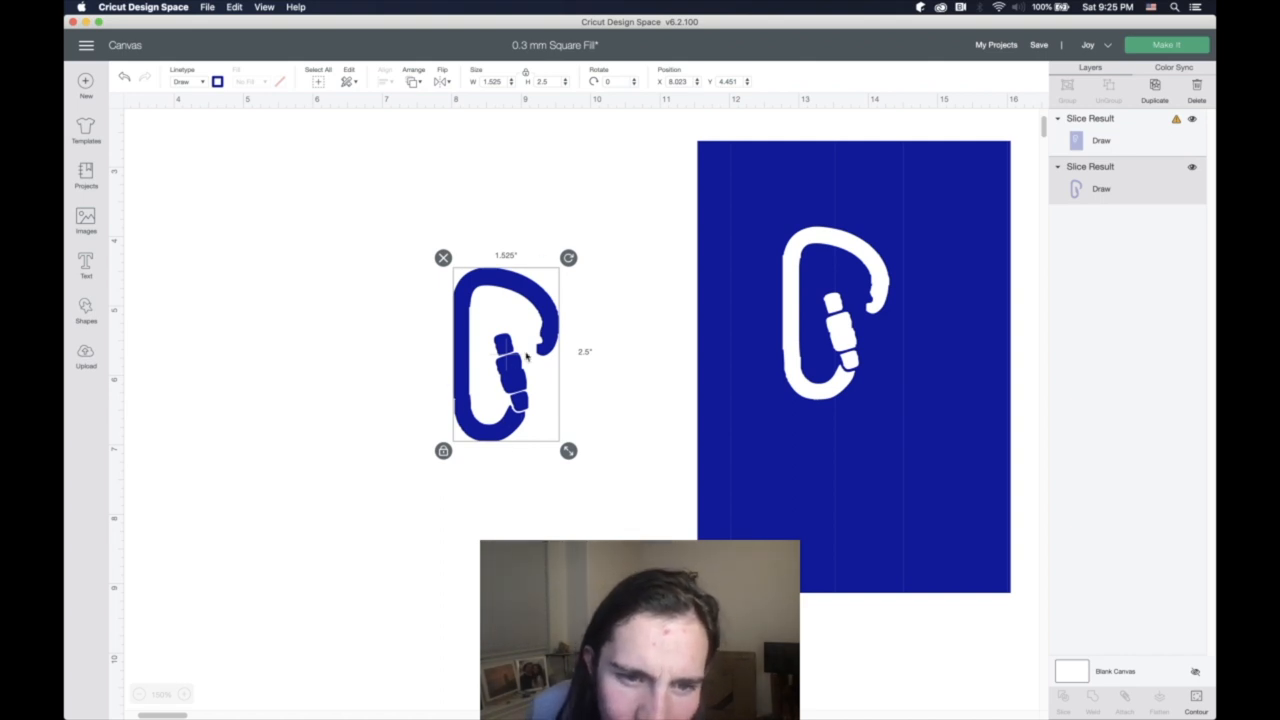
pyautogui.click(537, 480)
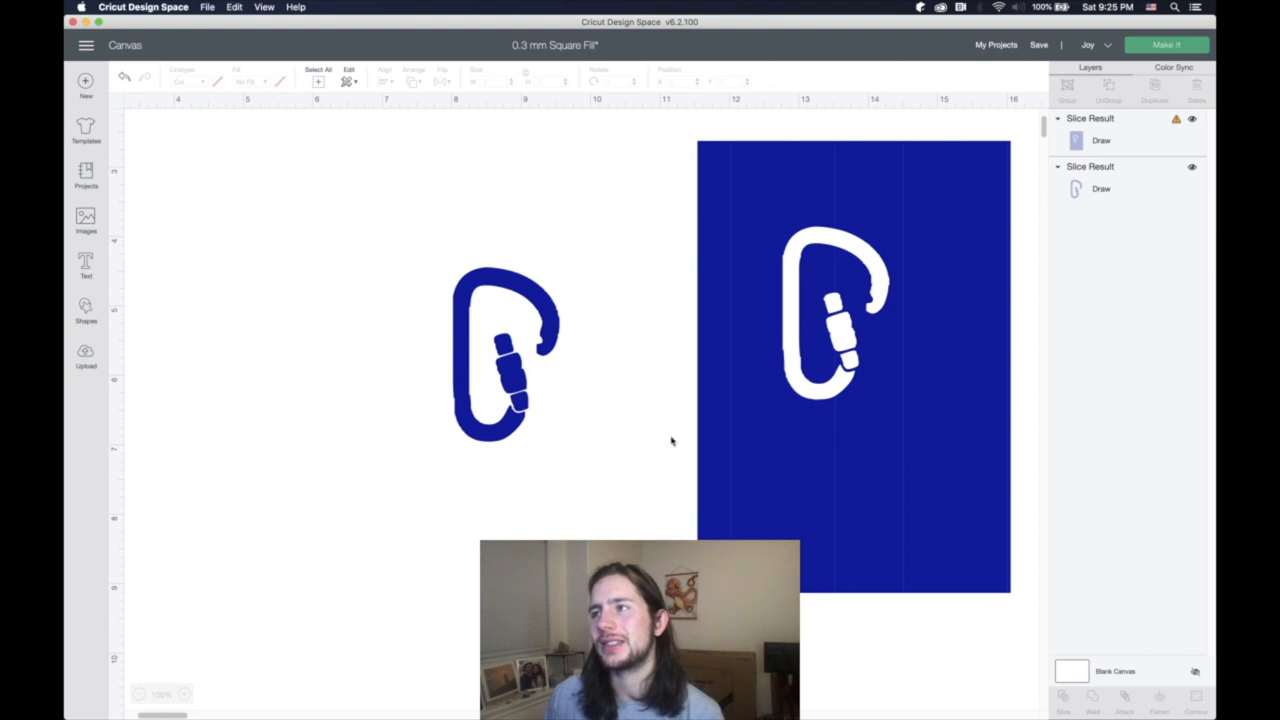
pyautogui.moveTo(770, 417)
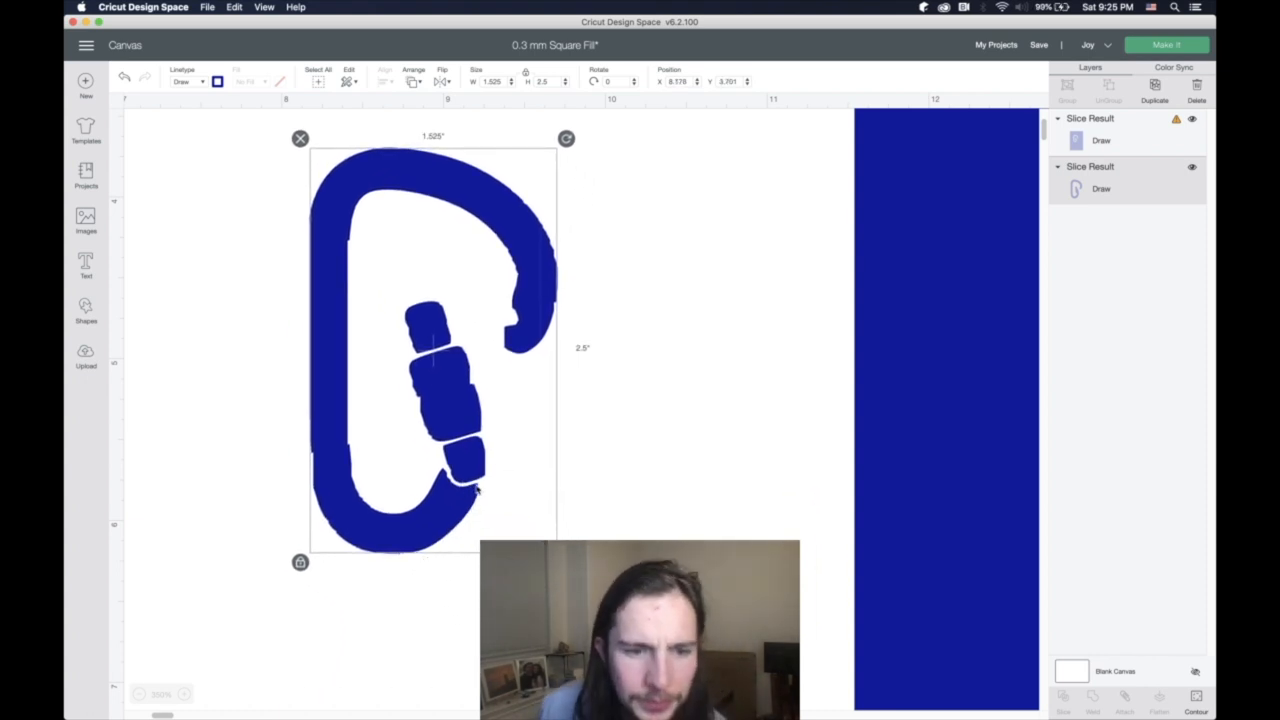
pyautogui.moveTo(570, 513)
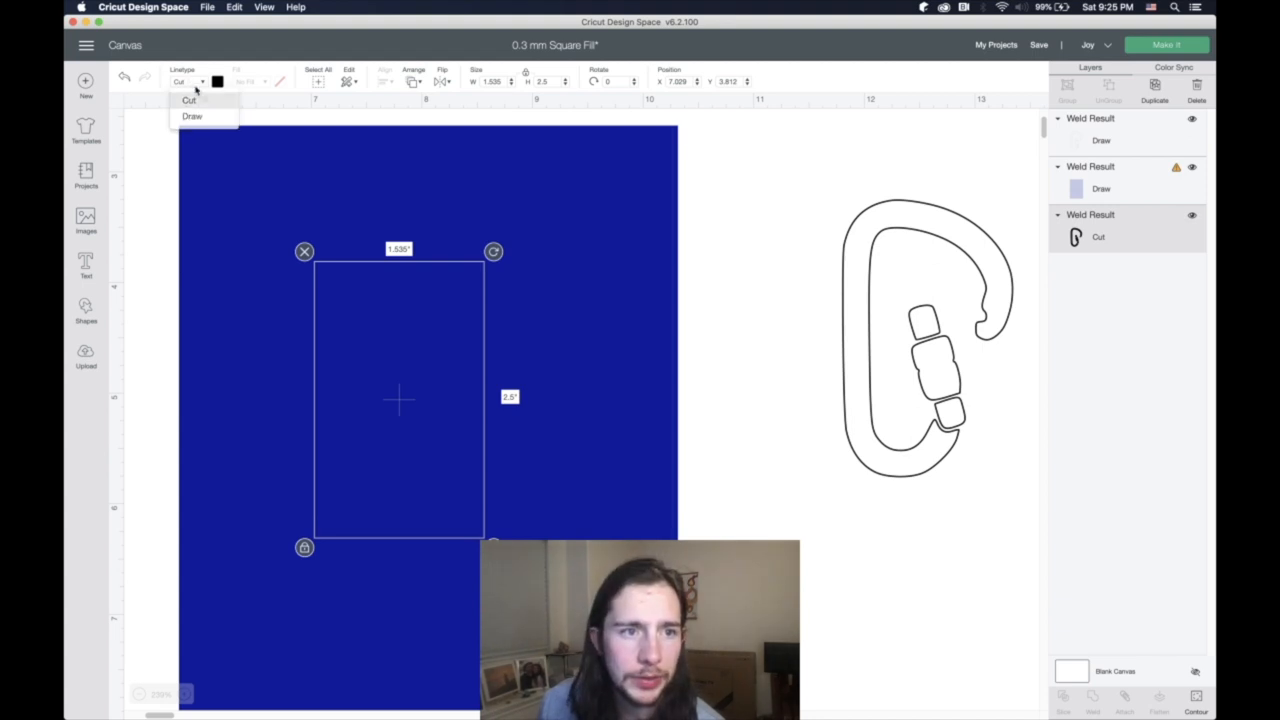
# Set the carabiner outline copy's linetype from Cut to Draw.
pyautogui.click(195, 115)
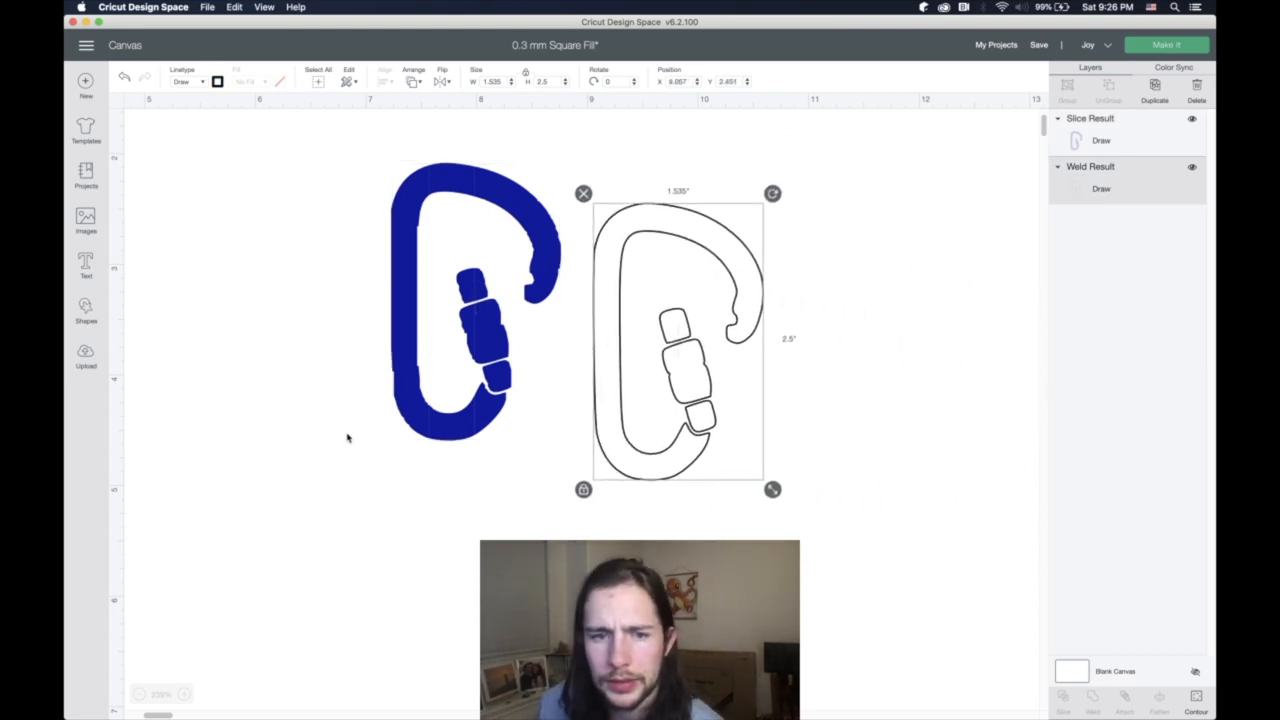
# Align the outline over the filled carabiner and recolor both layers' pen to red.
pyautogui.click(397, 81)
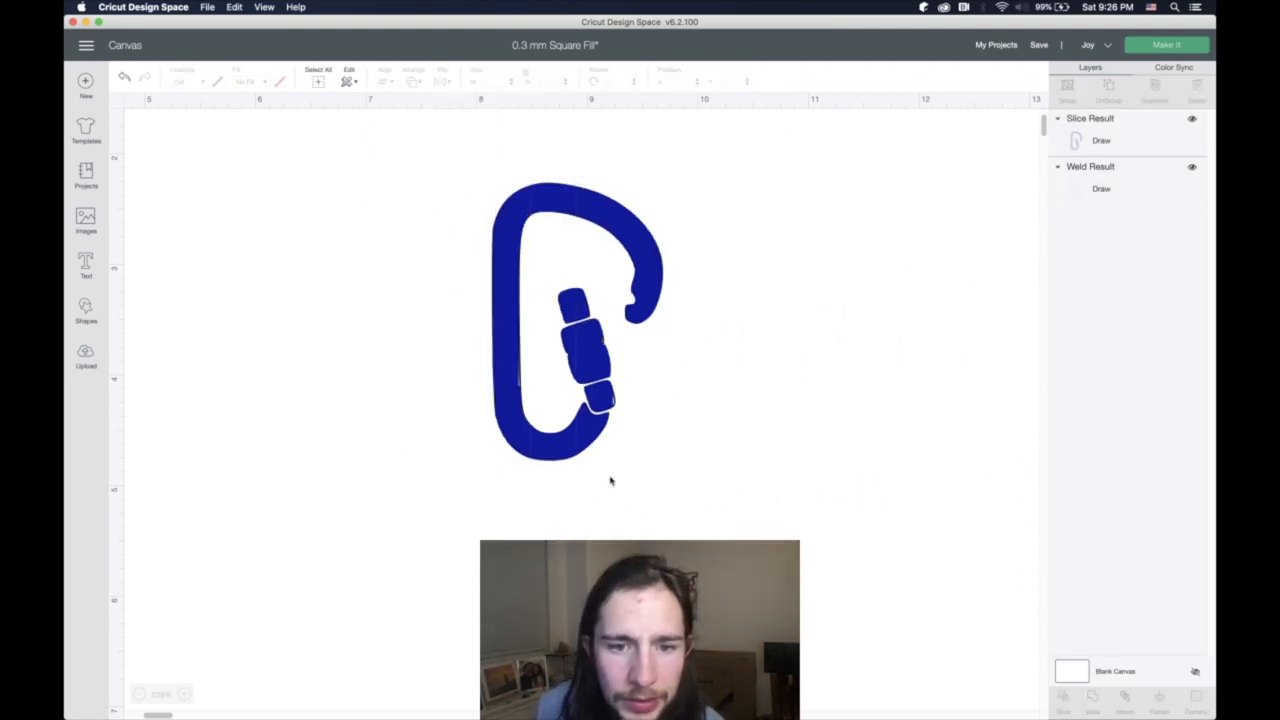
pyautogui.click(580, 320)
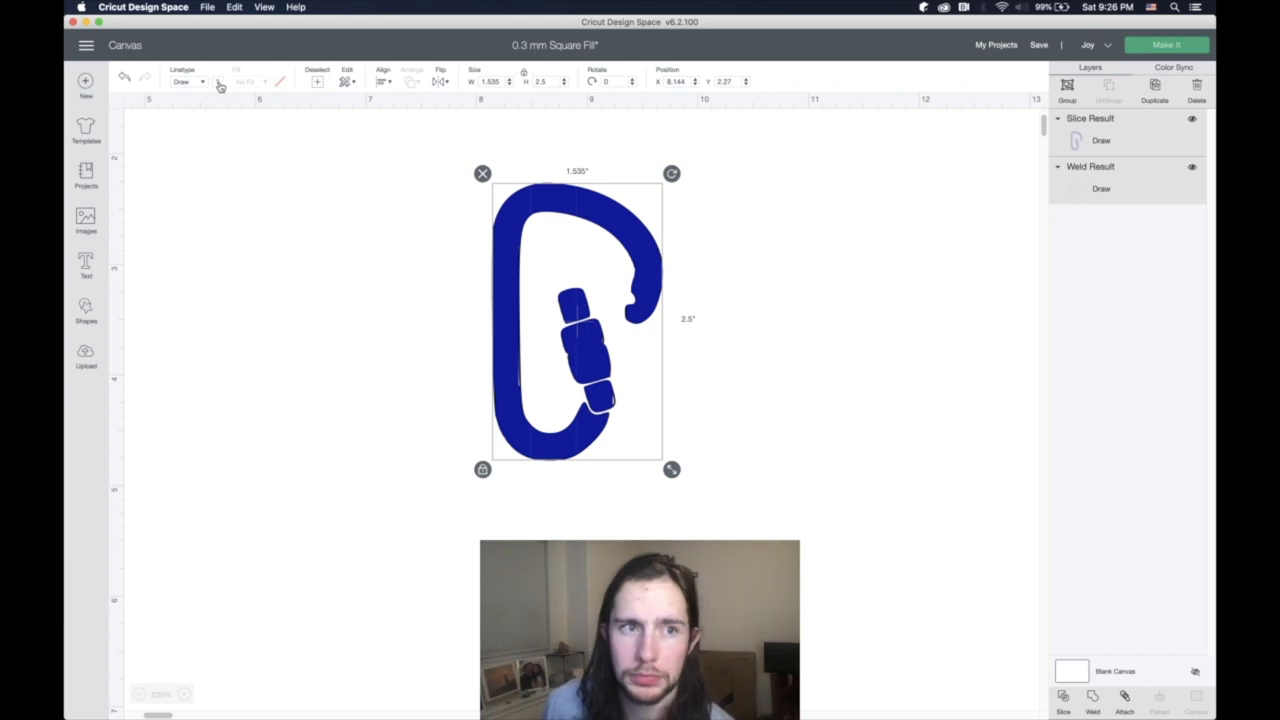
pyautogui.click(202, 82)
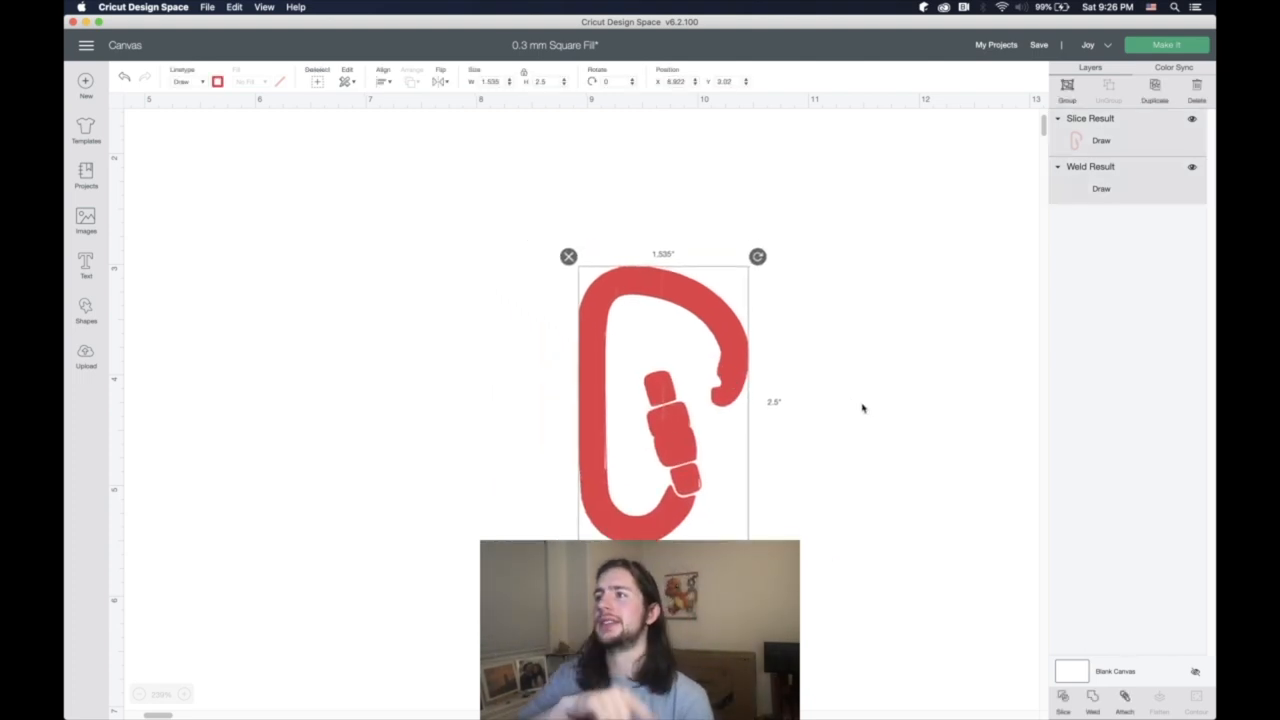
pyautogui.moveTo(732, 517)
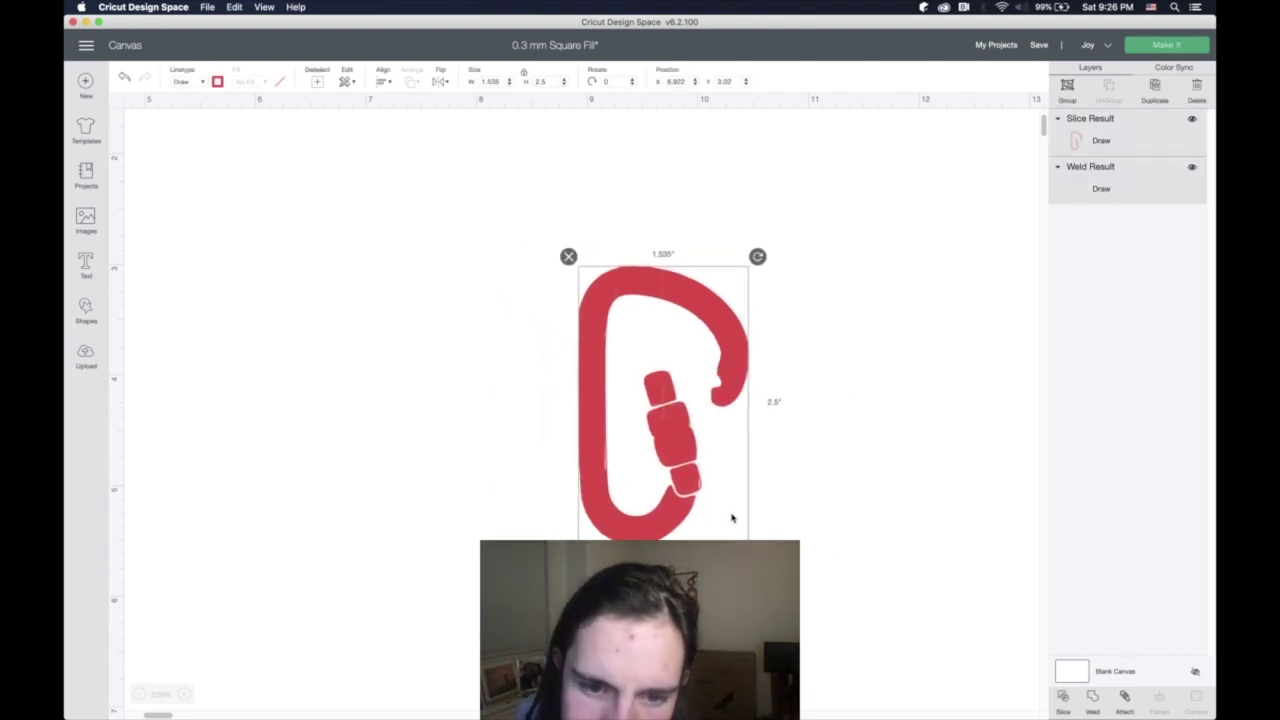